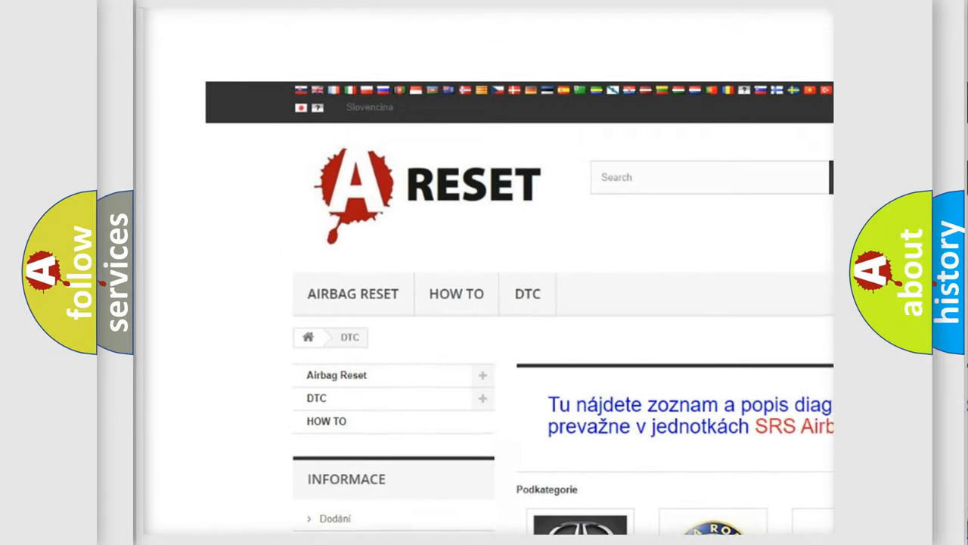
Navigate to the Lincoln DTC page and scroll down through its list of trouble codes.
scroll(down, 3)
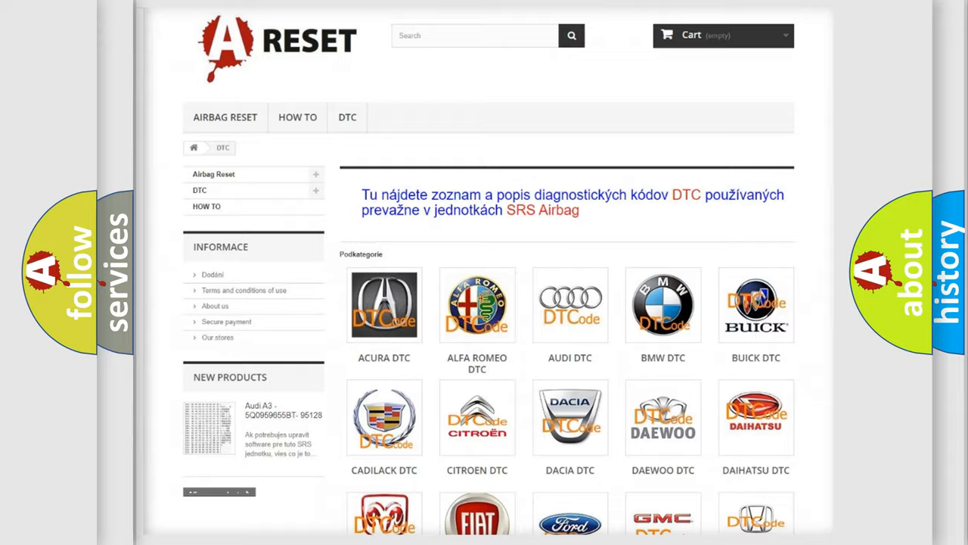
scroll(down, 3)
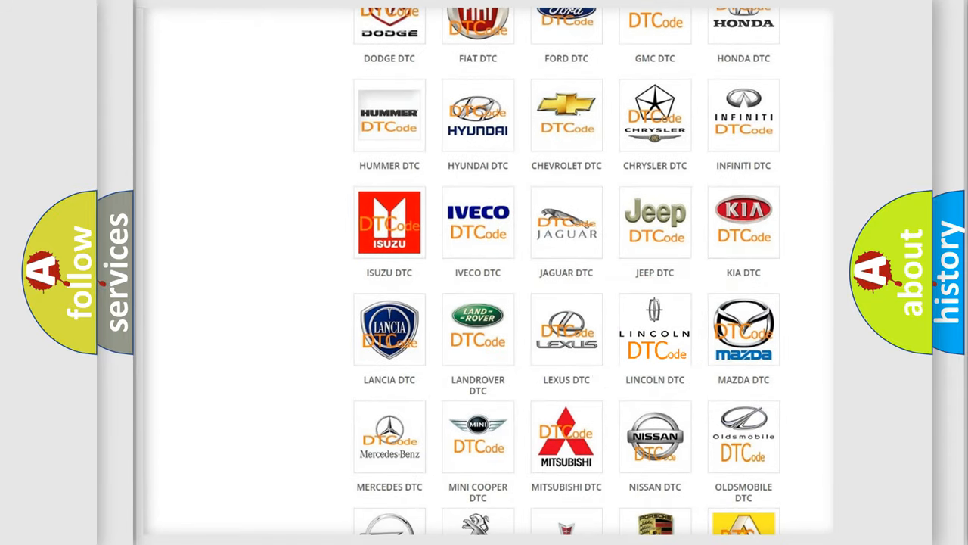
click(655, 330)
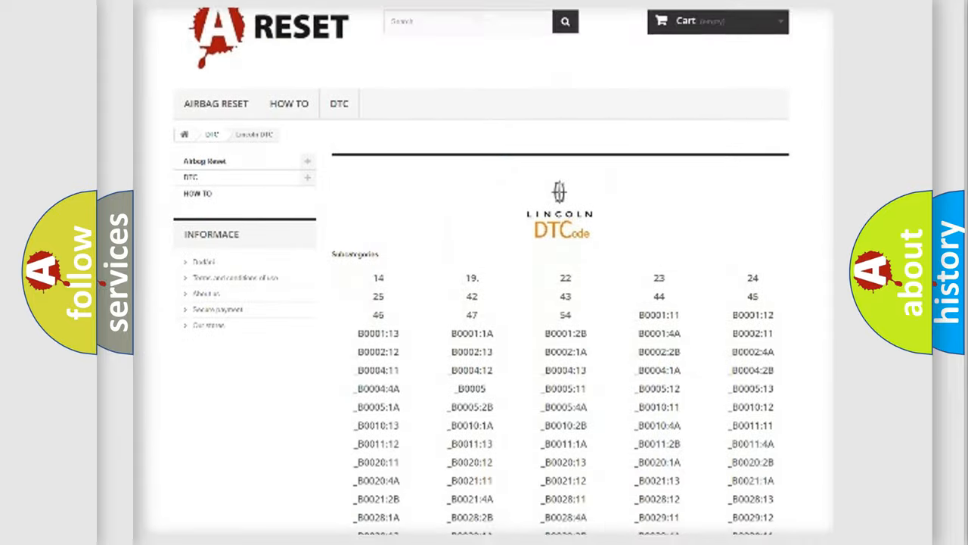
scroll(down, 3)
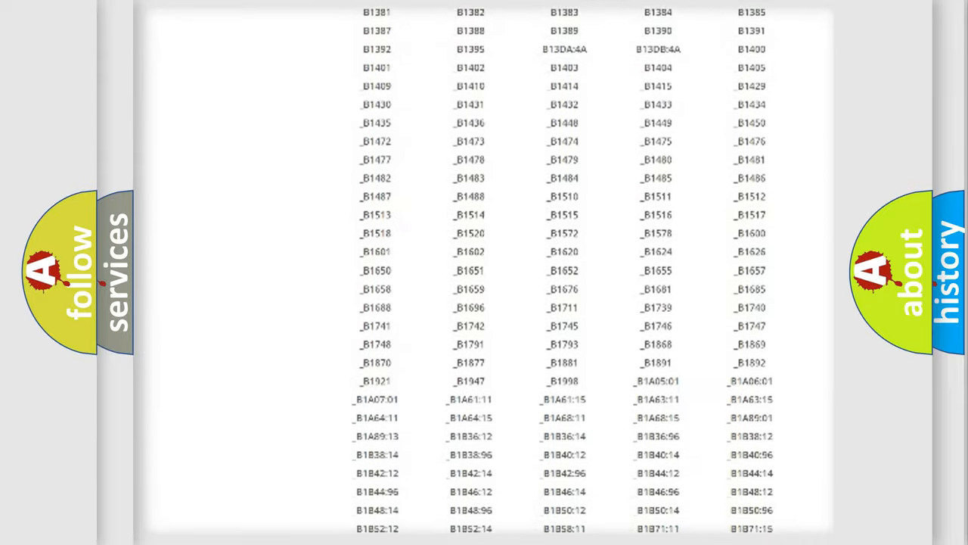